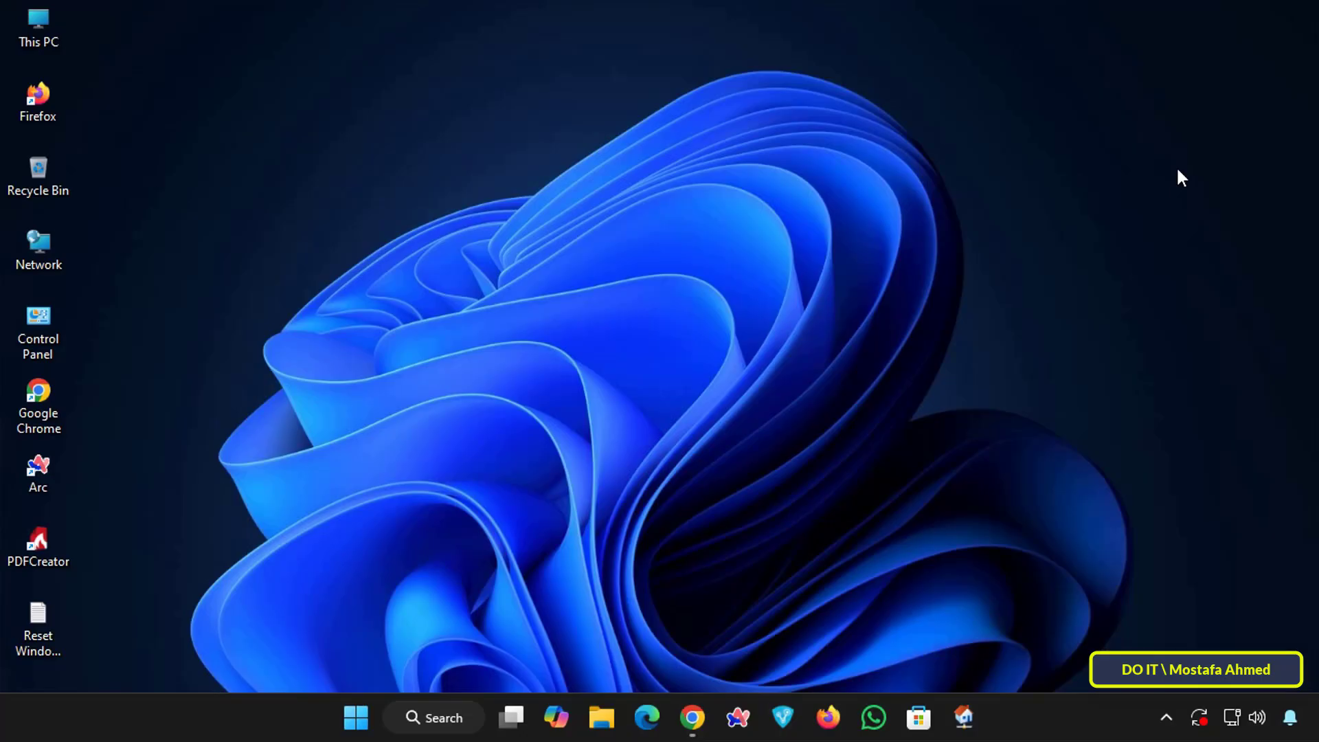
{"action": "mouse_move", "coordinate": [1137, 197]}
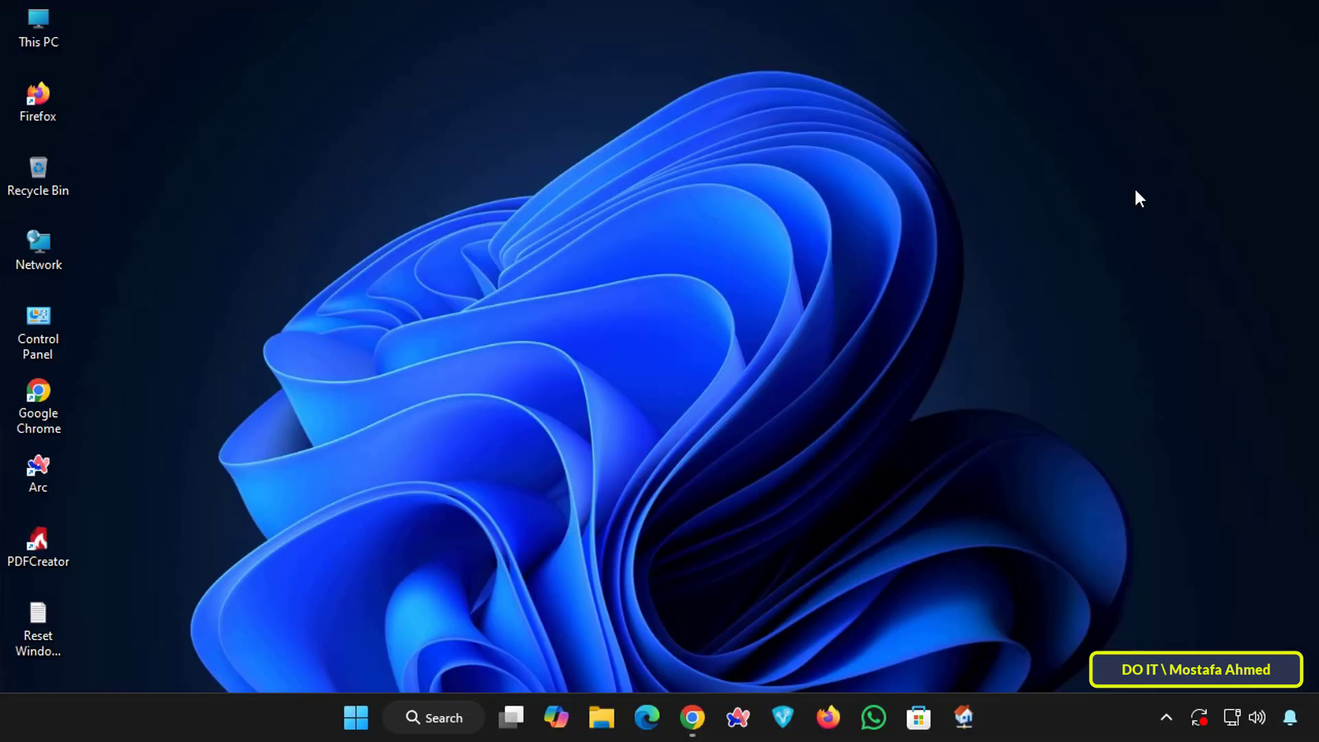
Search Google for 'wireless network watcher download' from Chrome
{"action": "left_click", "coordinate": [691, 717]}
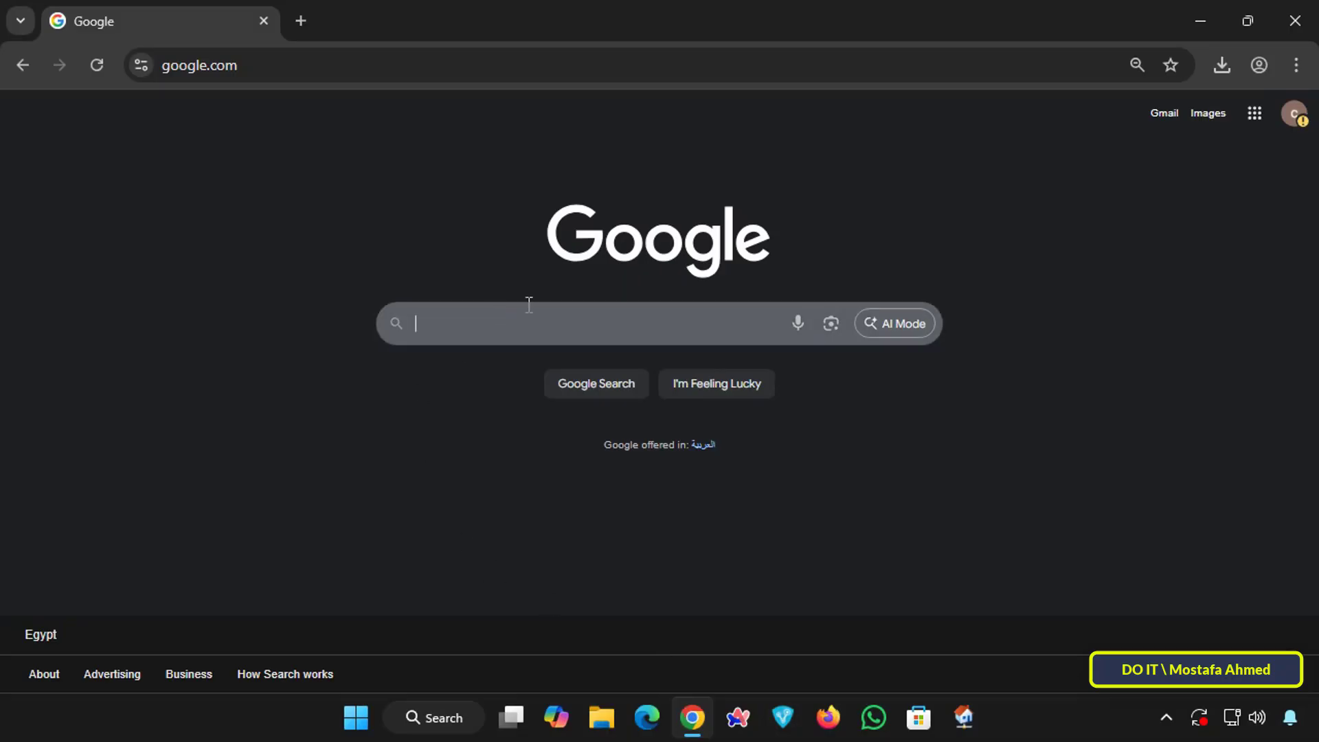
{"action": "type", "text": "w"}
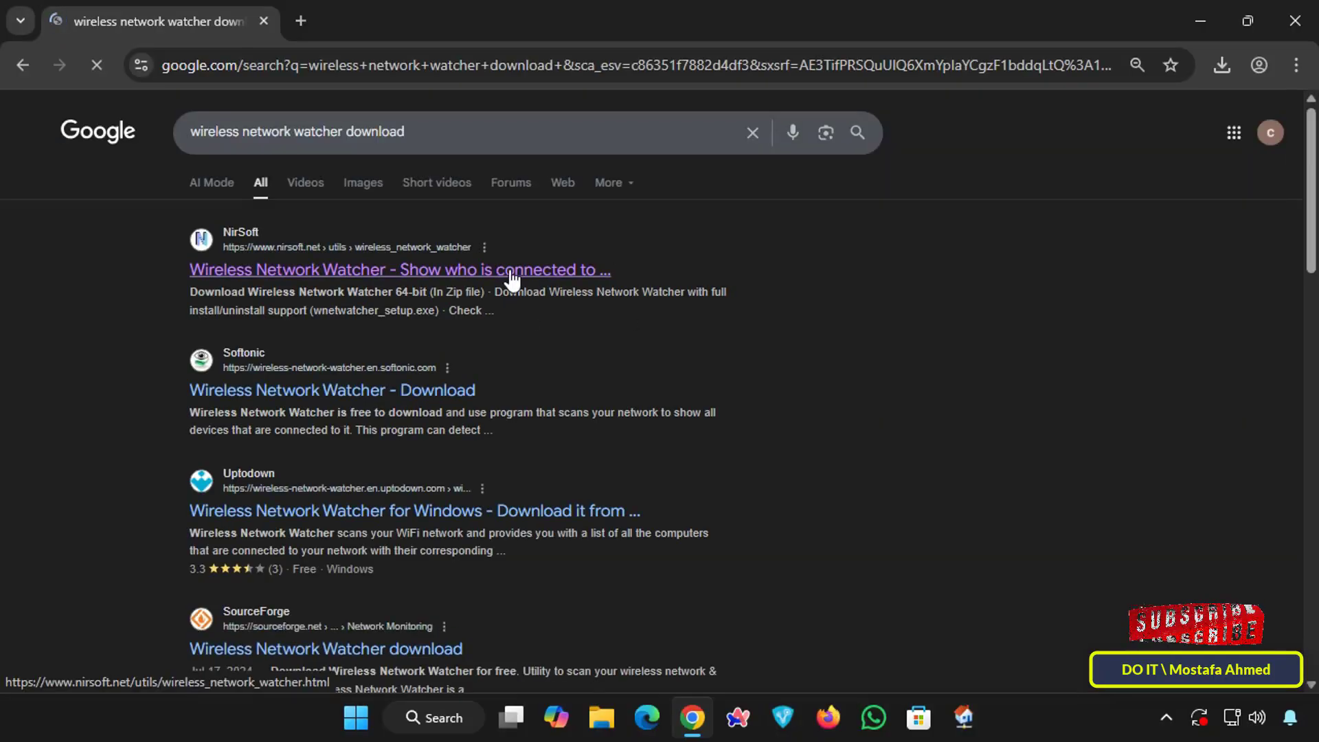
Go to NirSoft's Wireless Network Watcher page and locate the download links
{"action": "left_click", "coordinate": [400, 270]}
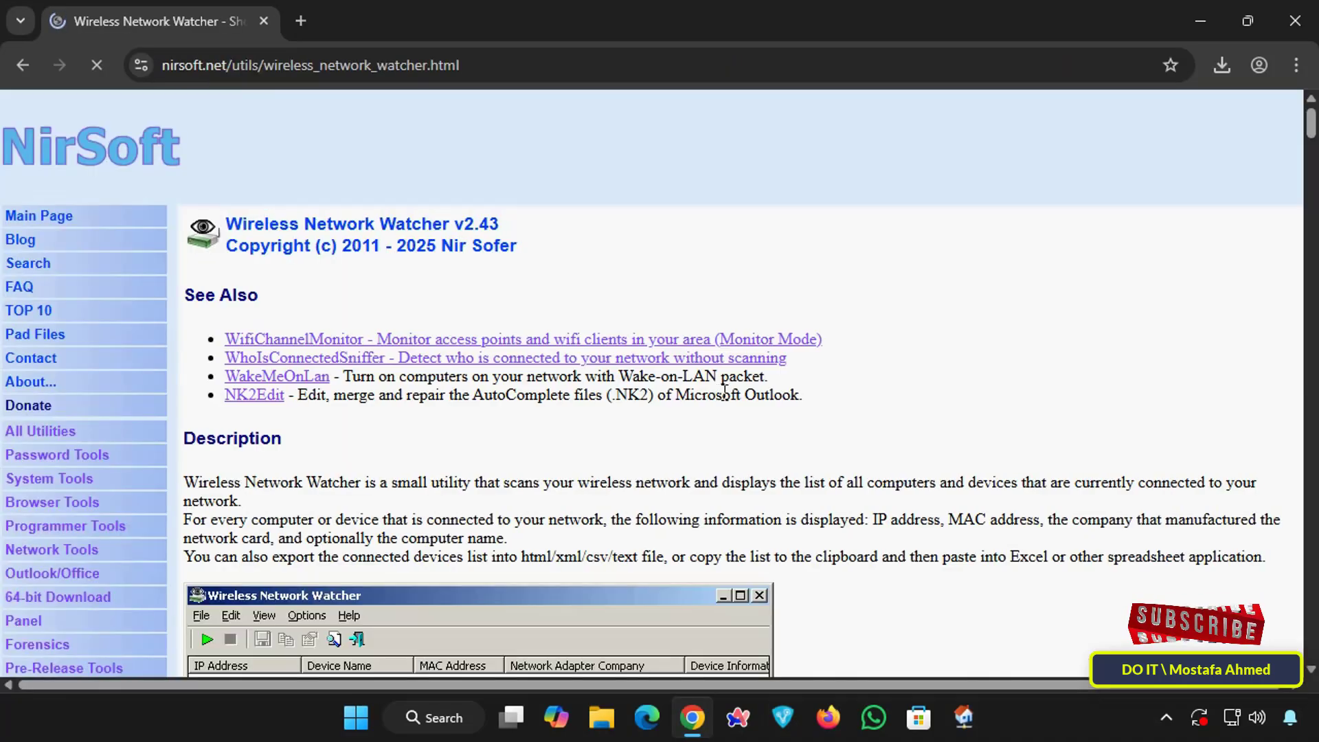
{"action": "scroll", "scroll_direction": "down", "scroll_amount": 3}
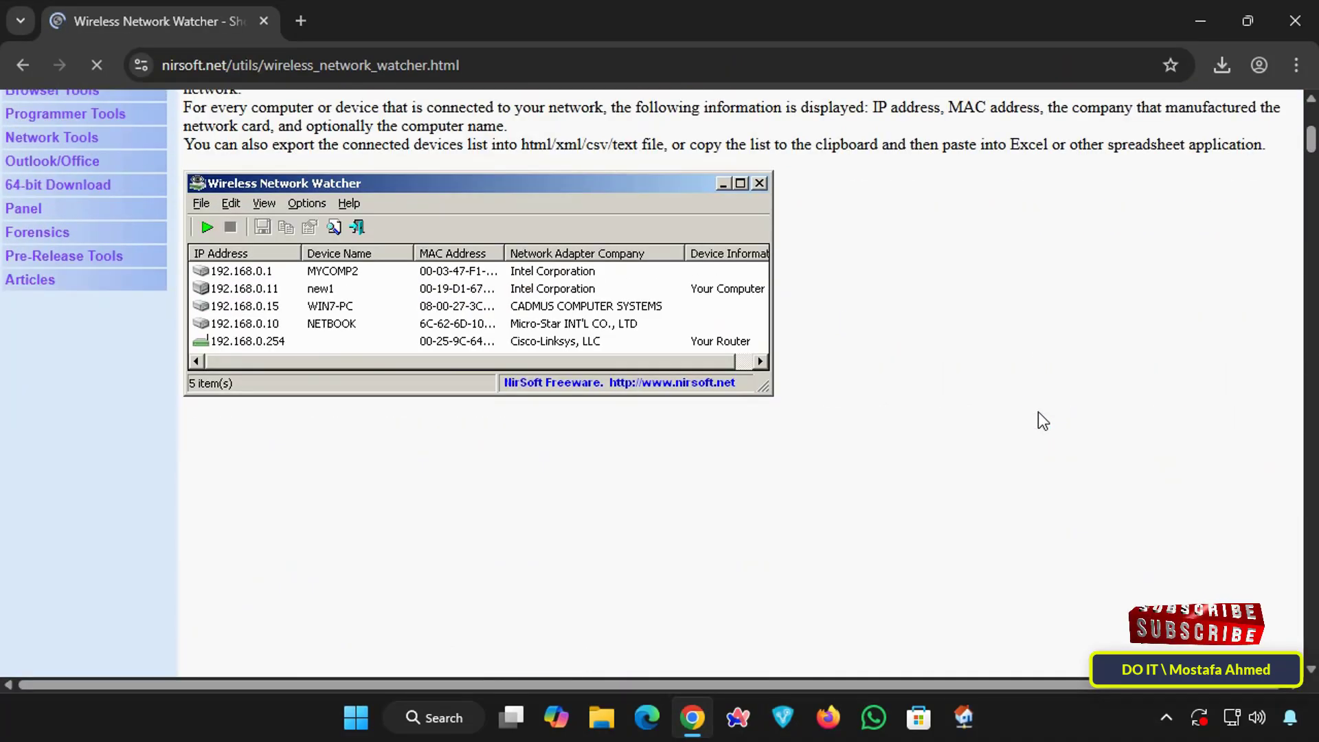
{"action": "scroll", "scroll_direction": "down", "scroll_amount": 3}
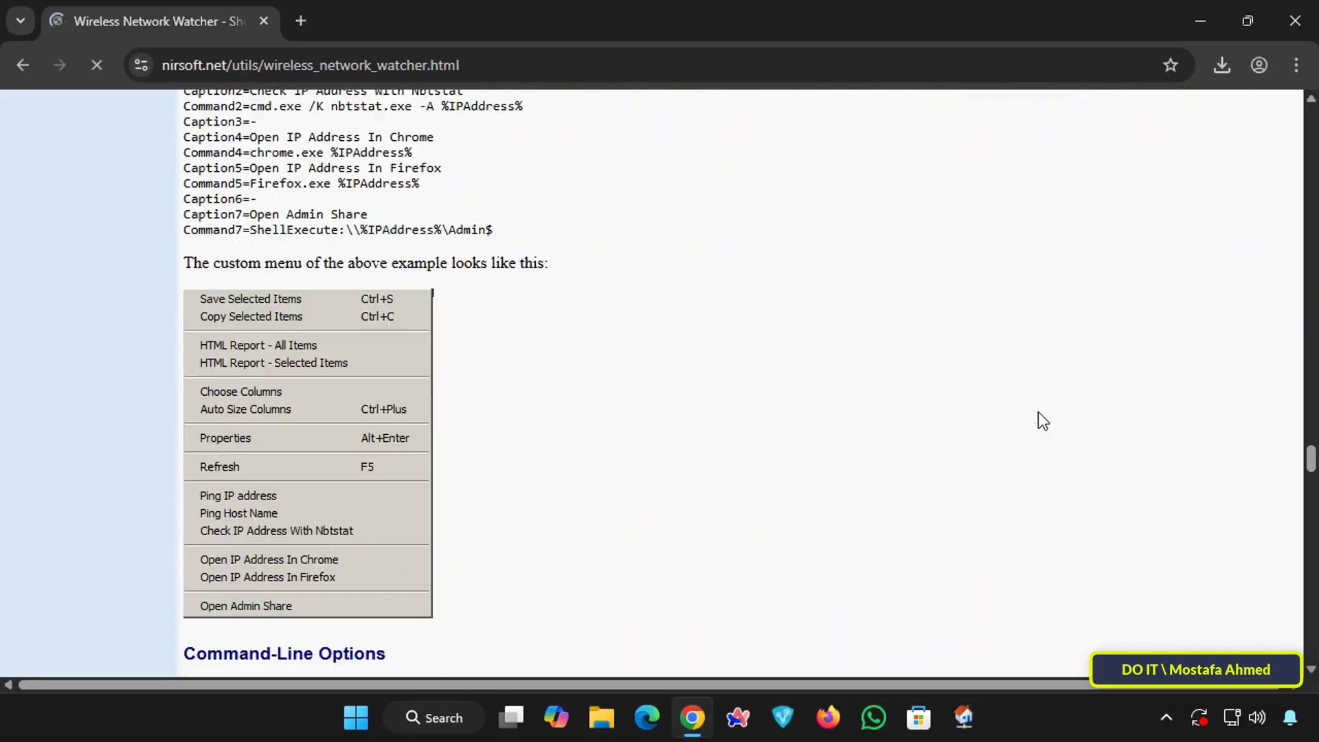
{"action": "scroll", "scroll_direction": "down", "scroll_amount": 3}
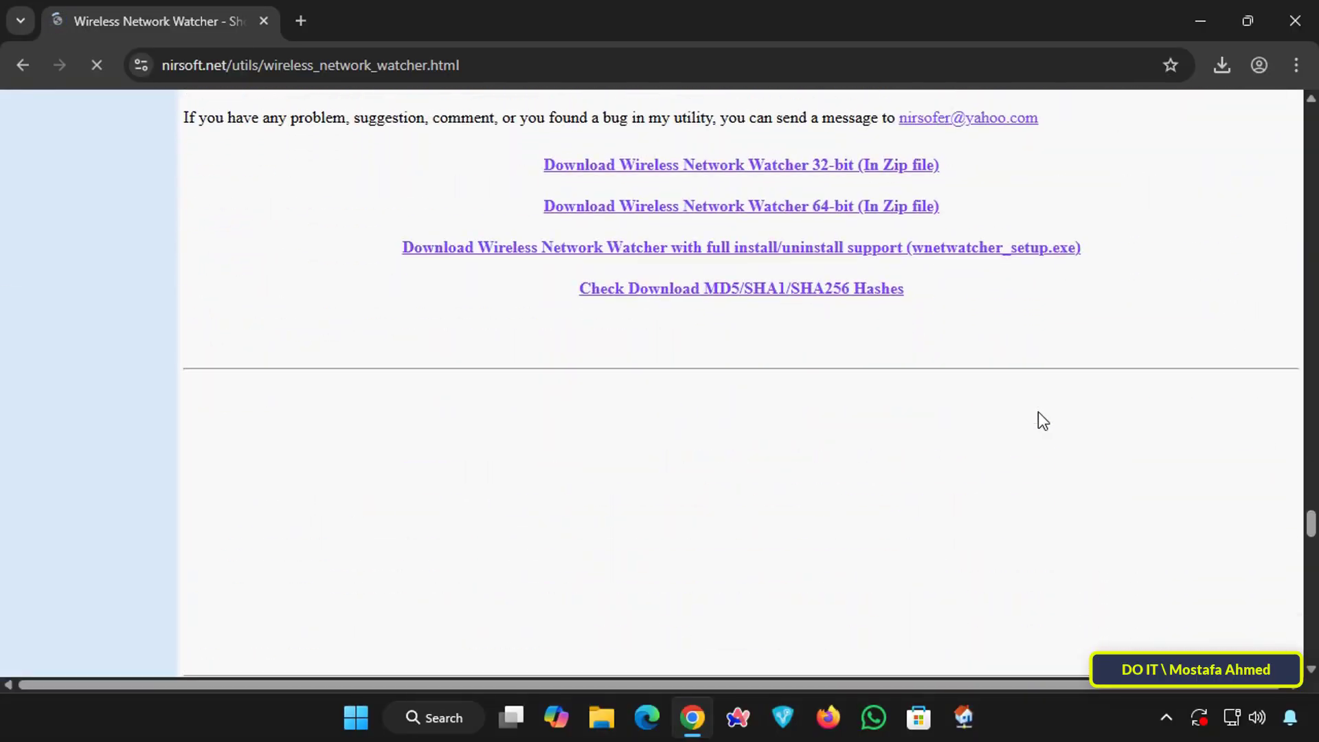
{"action": "scroll", "scroll_direction": "up", "scroll_amount": 3}
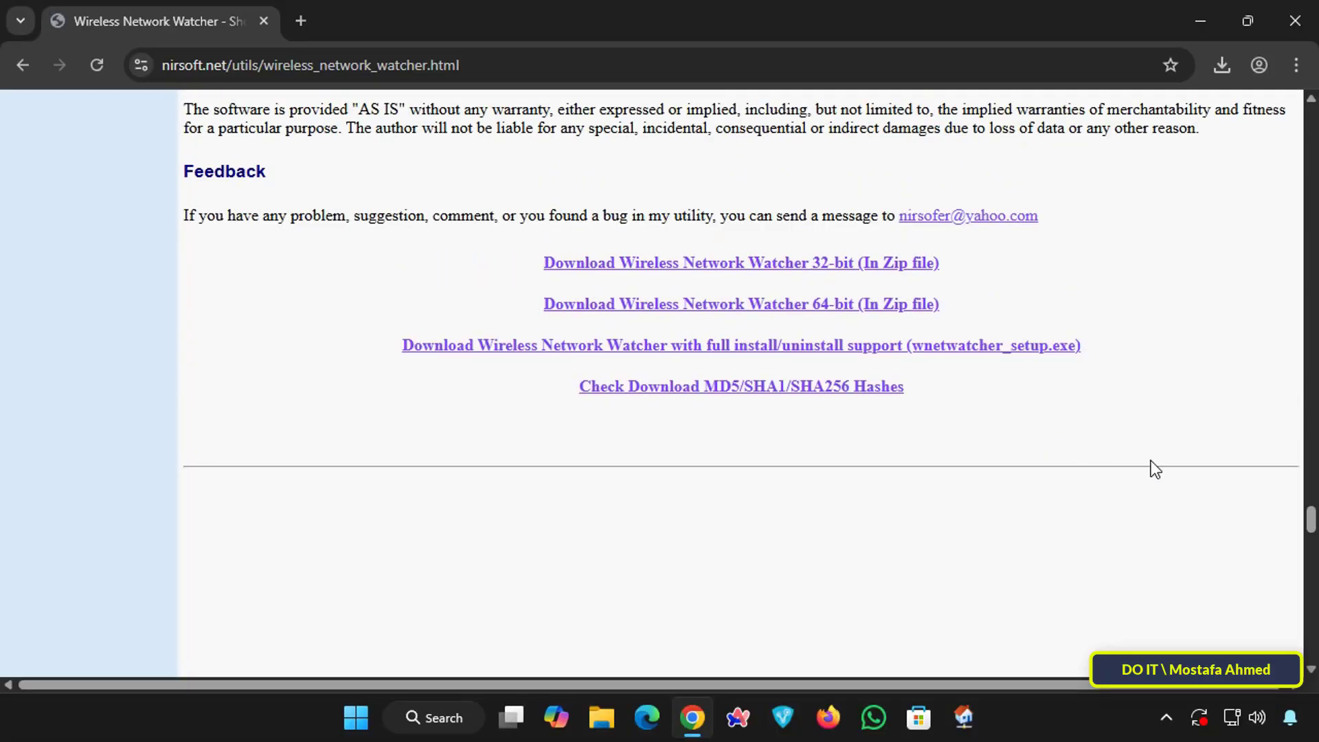
{"action": "mouse_move", "coordinate": [764, 270]}
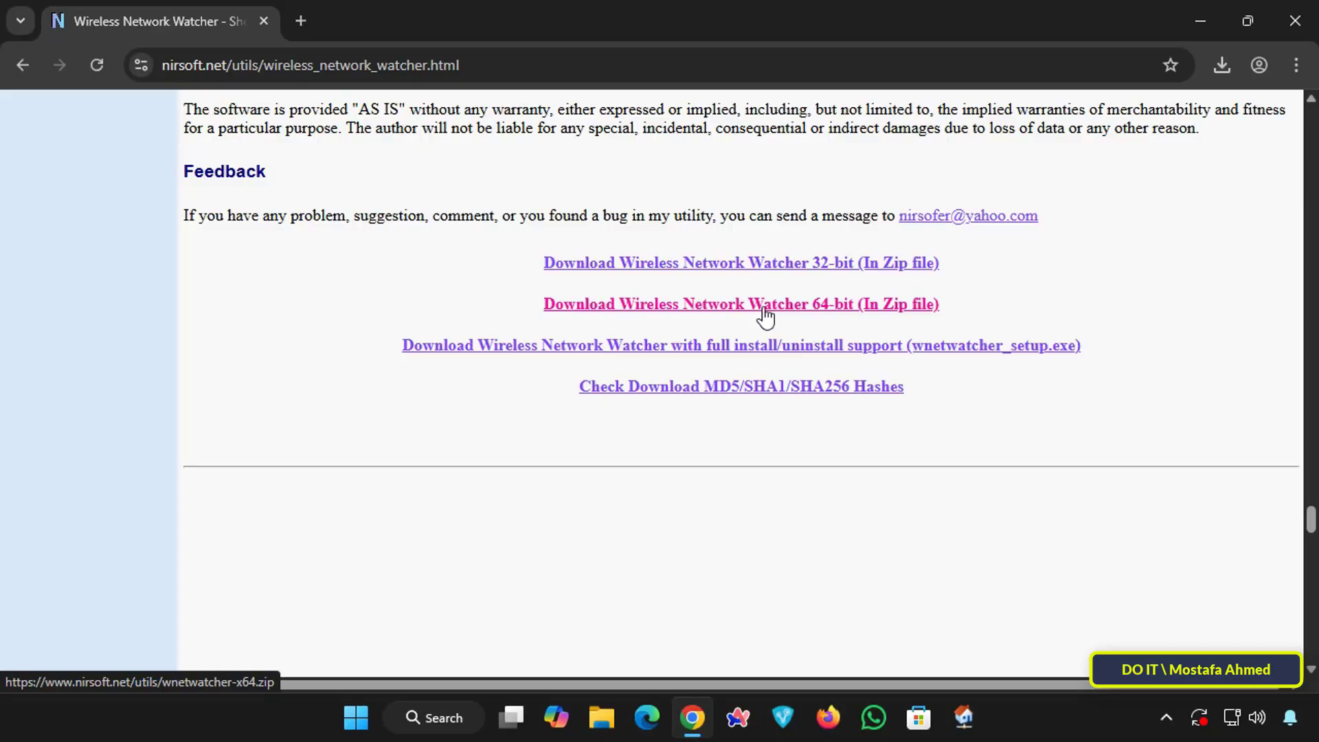
Download the Wireless Network Watcher 64-bit zip and confirm it in recent downloads
{"action": "left_click", "coordinate": [740, 303]}
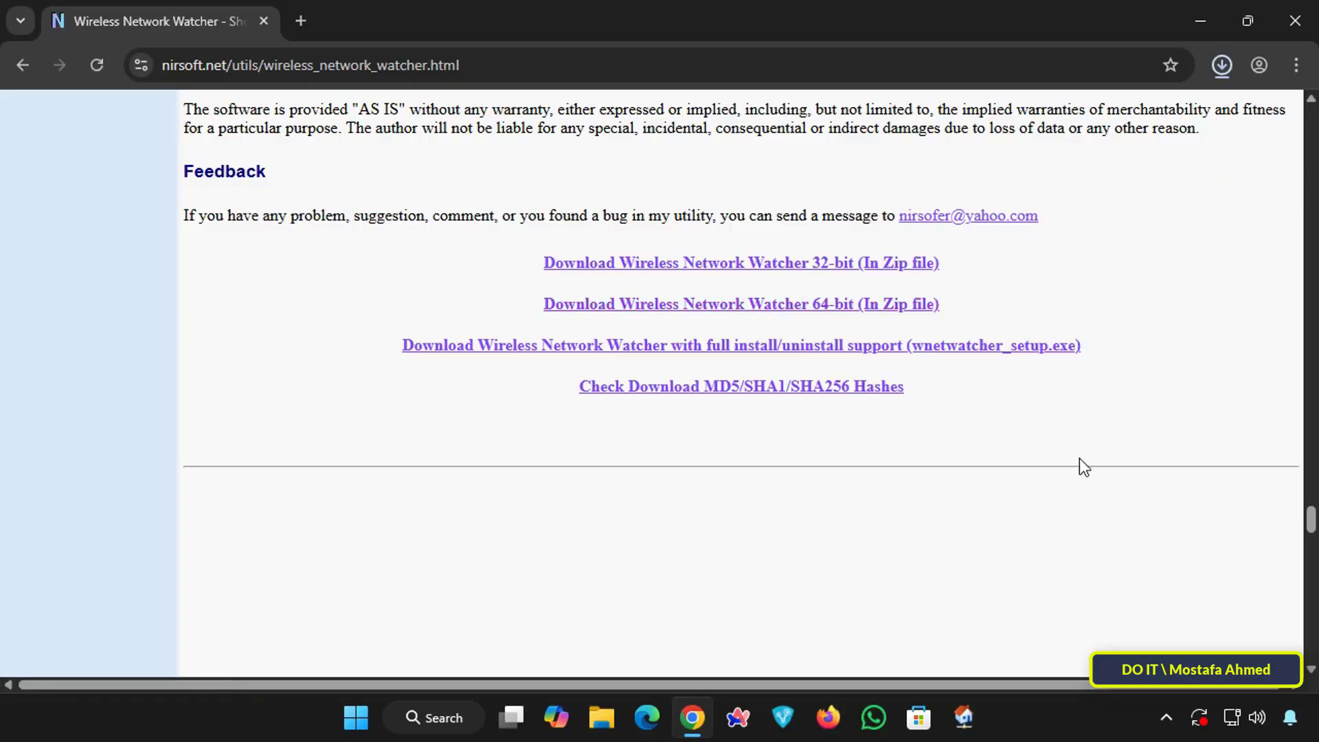
{"action": "left_click", "coordinate": [1221, 64]}
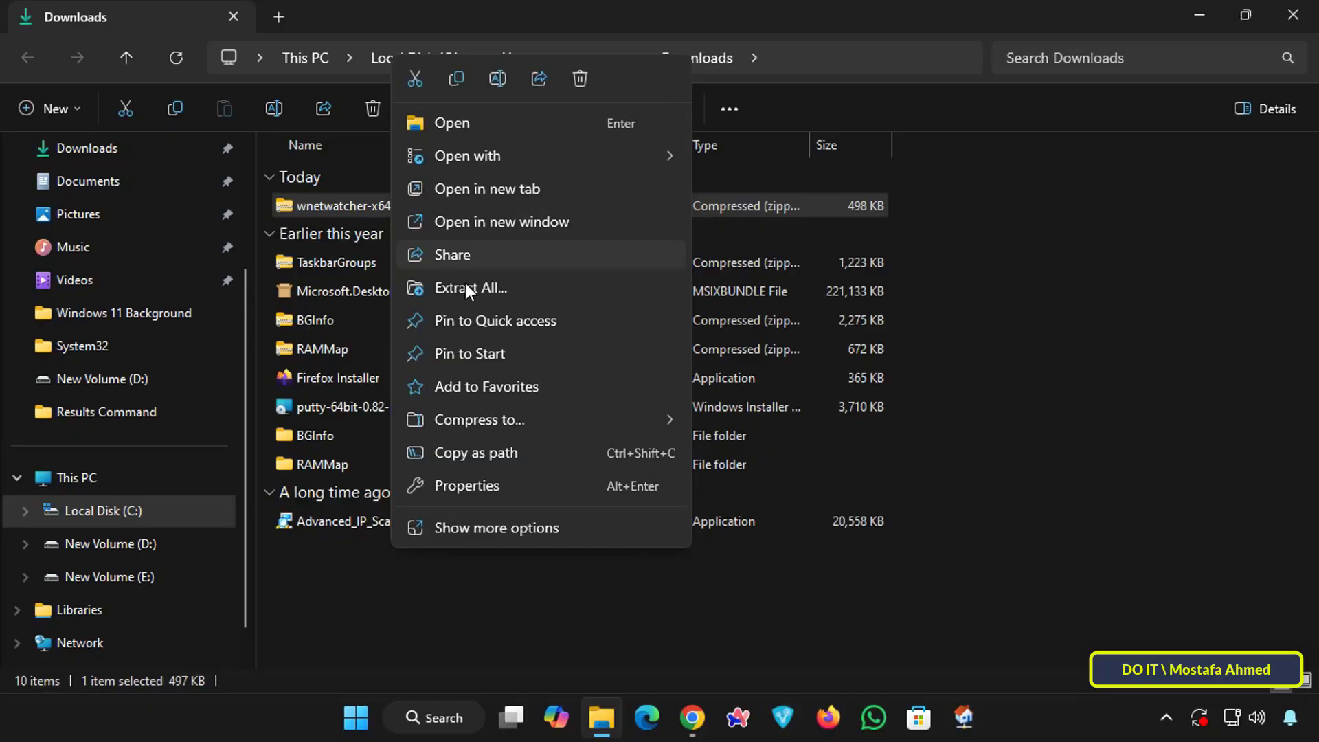
Extract the wnetwatcher-x64 zip to the suggested folder and enter the extracted folder
{"action": "left_click", "coordinate": [470, 287]}
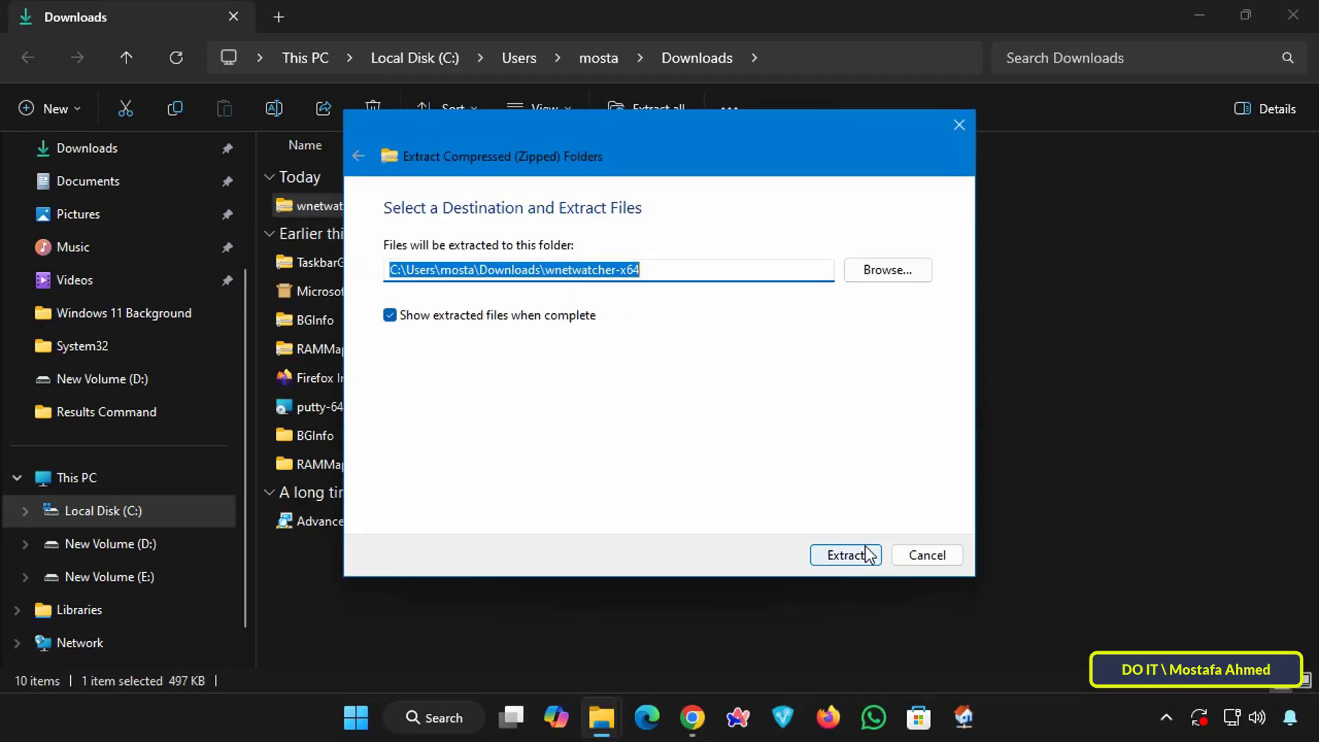
{"action": "left_click", "coordinate": [845, 554]}
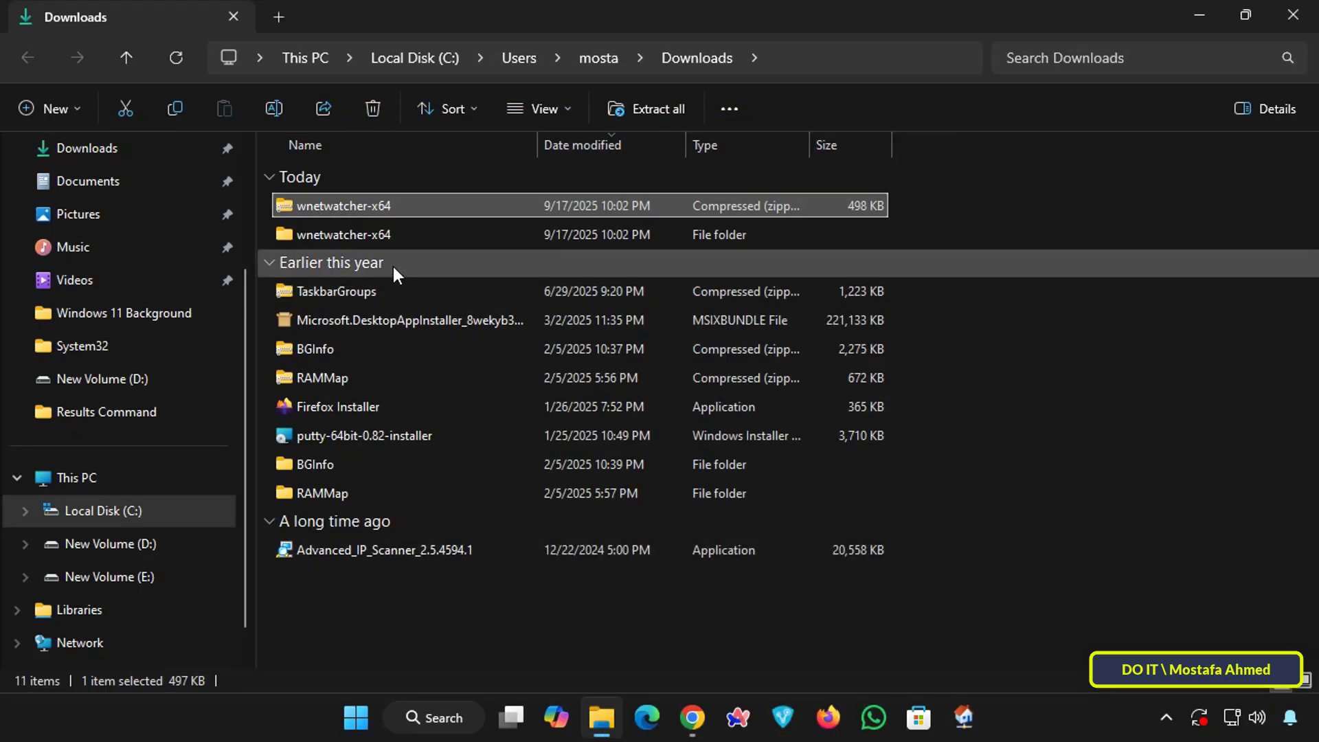
{"action": "left_click", "coordinate": [341, 233]}
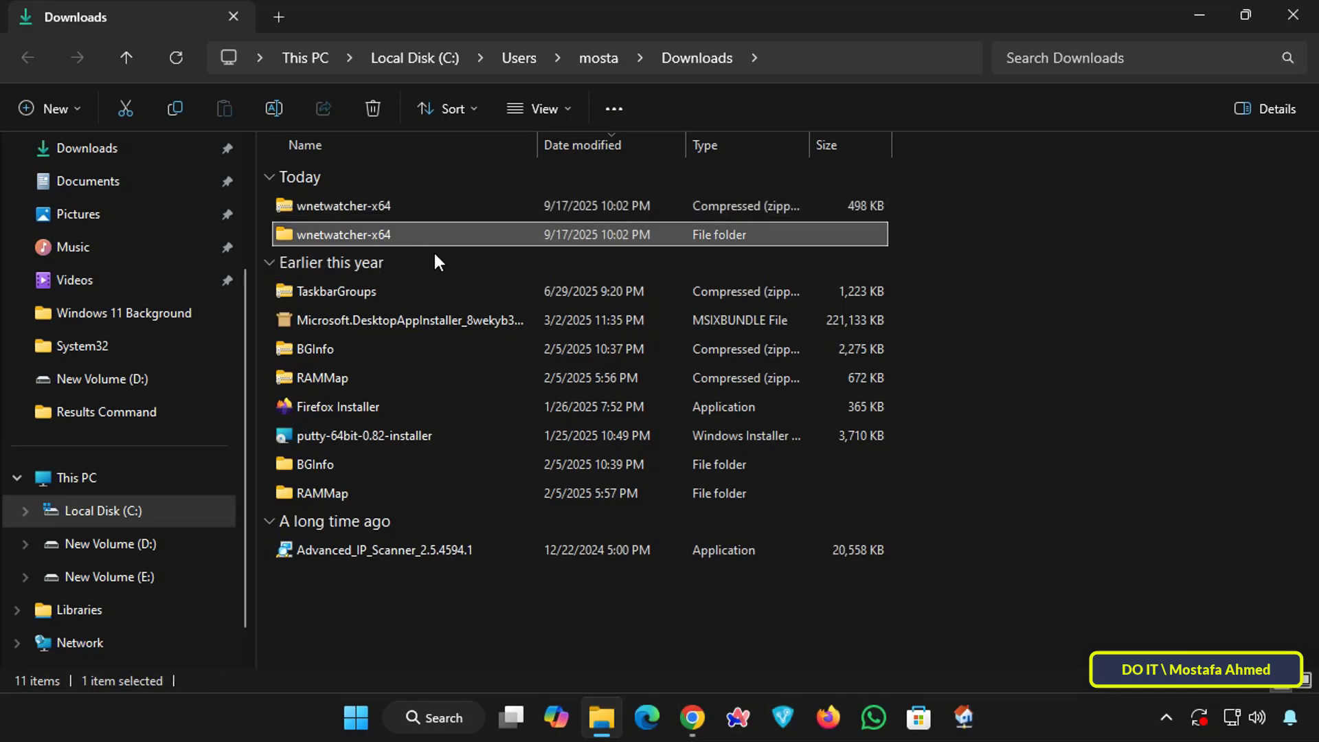
{"action": "double_click", "coordinate": [344, 233]}
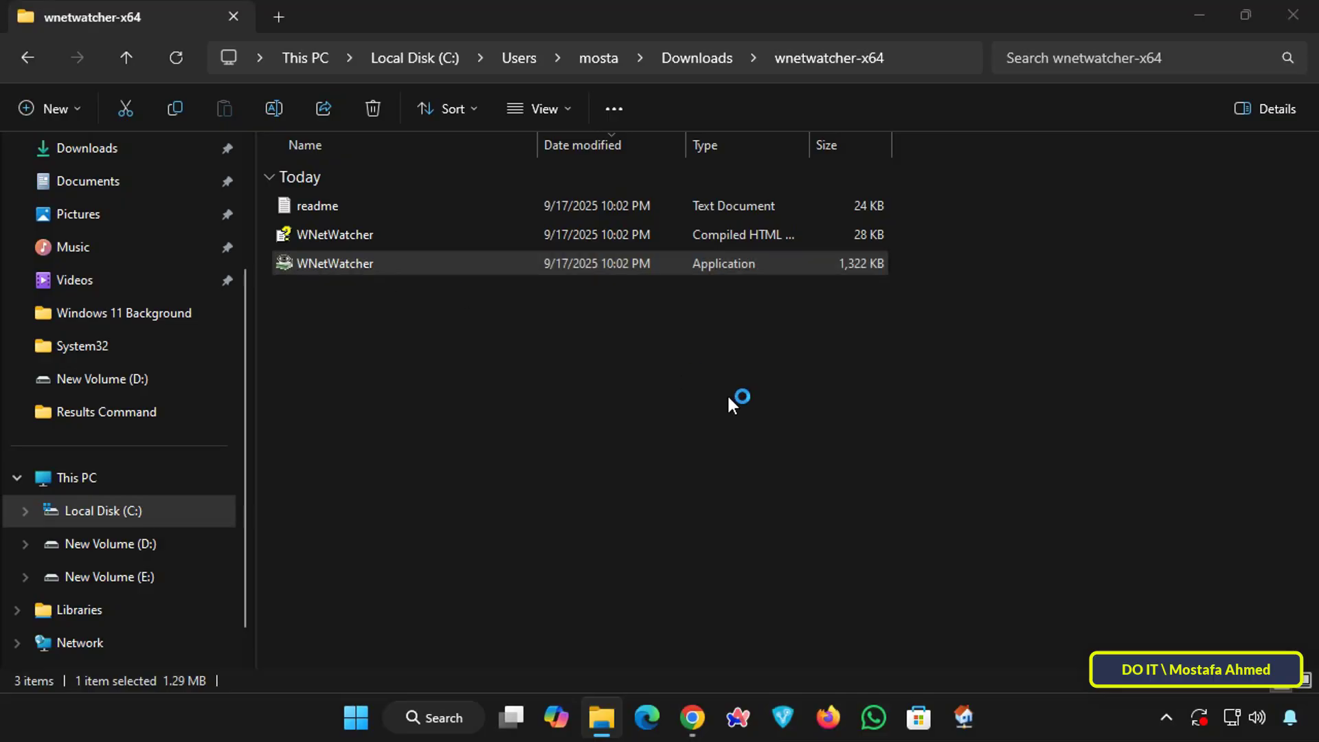
Launch WNetWatcher.exe, choosing More info and Run anyway at the SmartScreen warning
{"action": "double_click", "coordinate": [335, 264]}
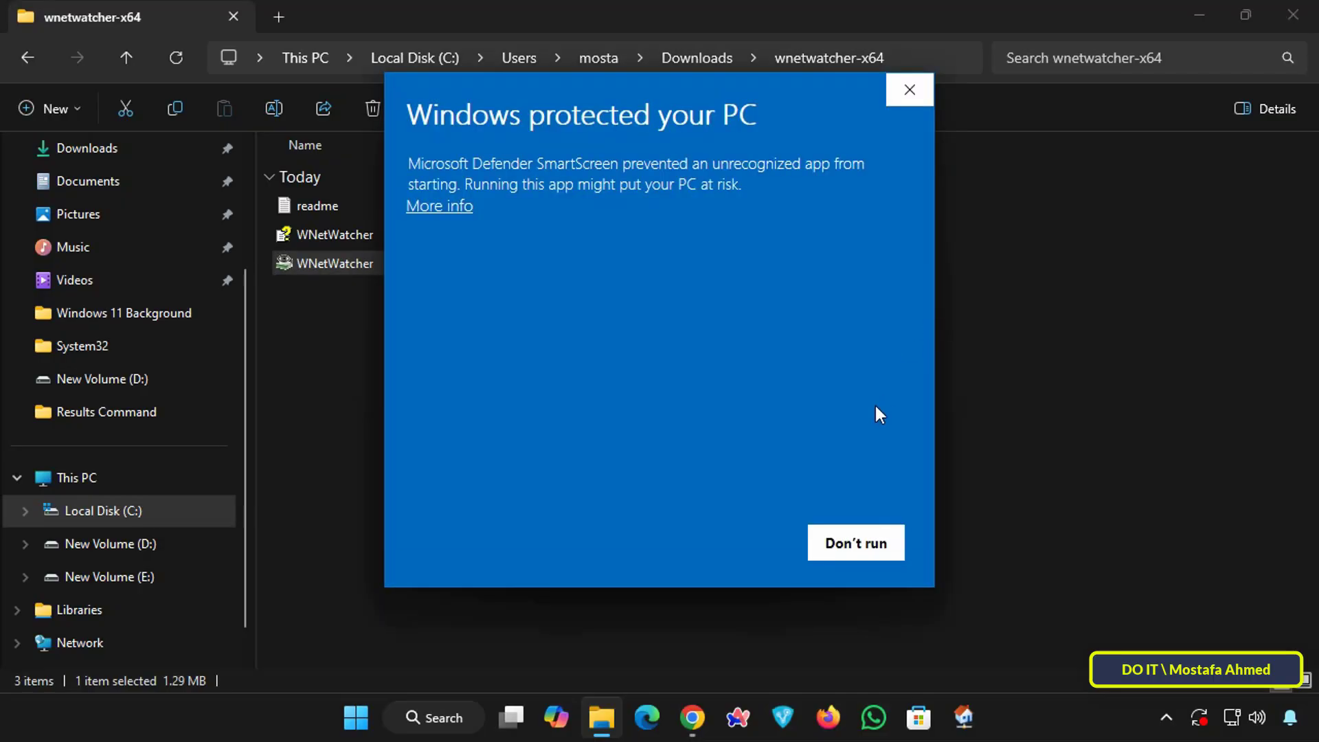
{"action": "left_click", "coordinate": [438, 206]}
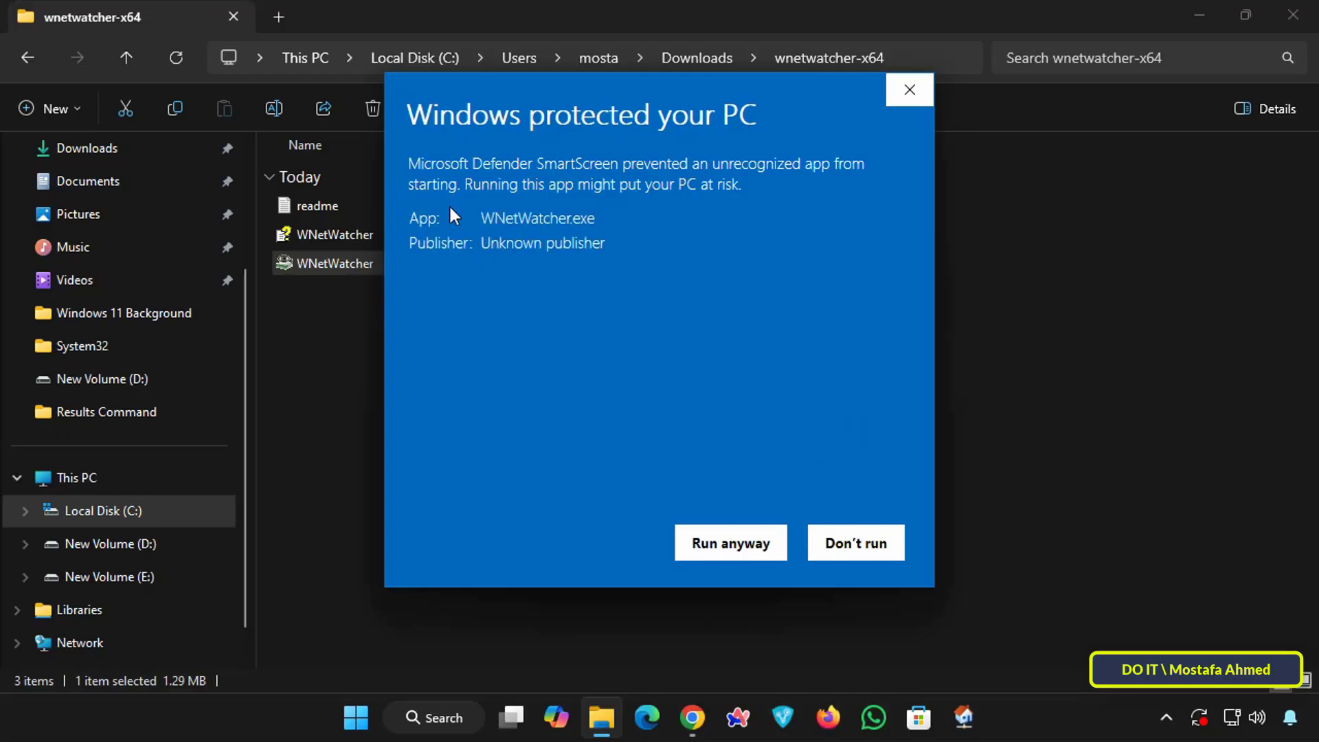
{"action": "double_click", "coordinate": [530, 219]}
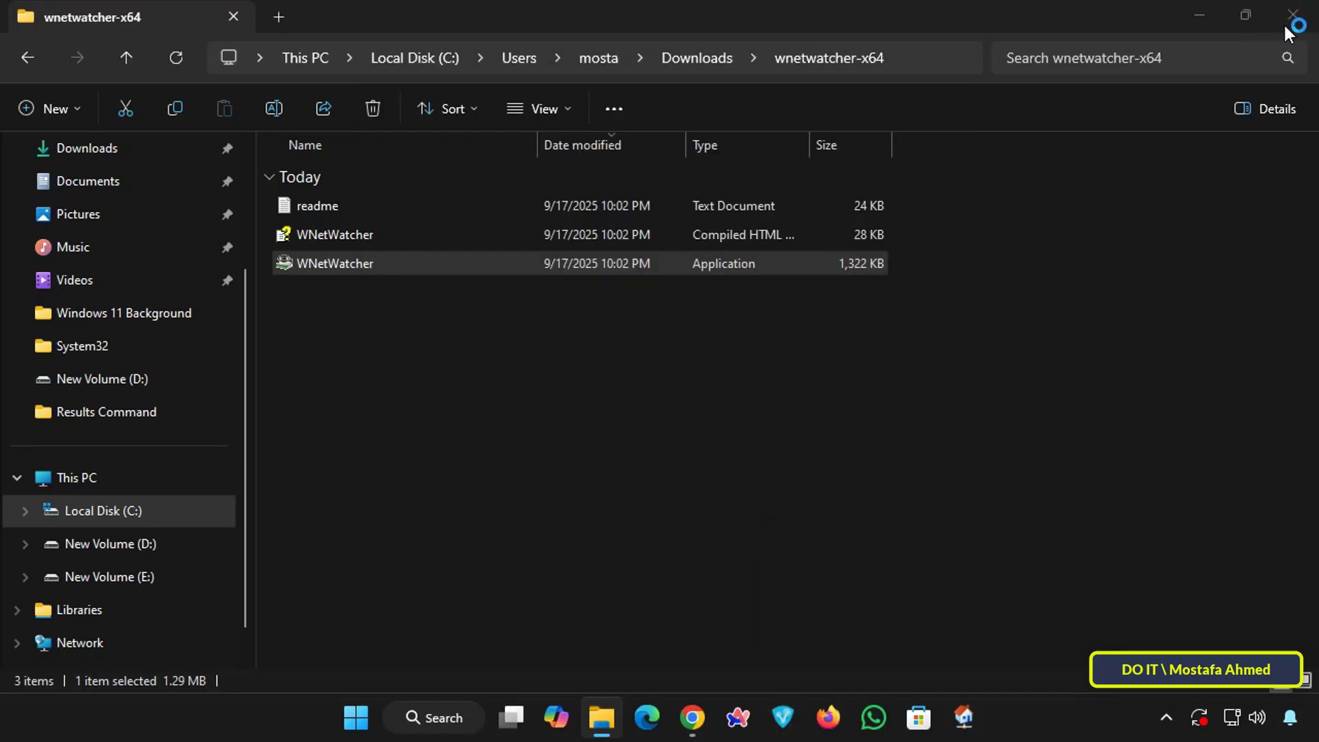
{"action": "double_click", "coordinate": [333, 263]}
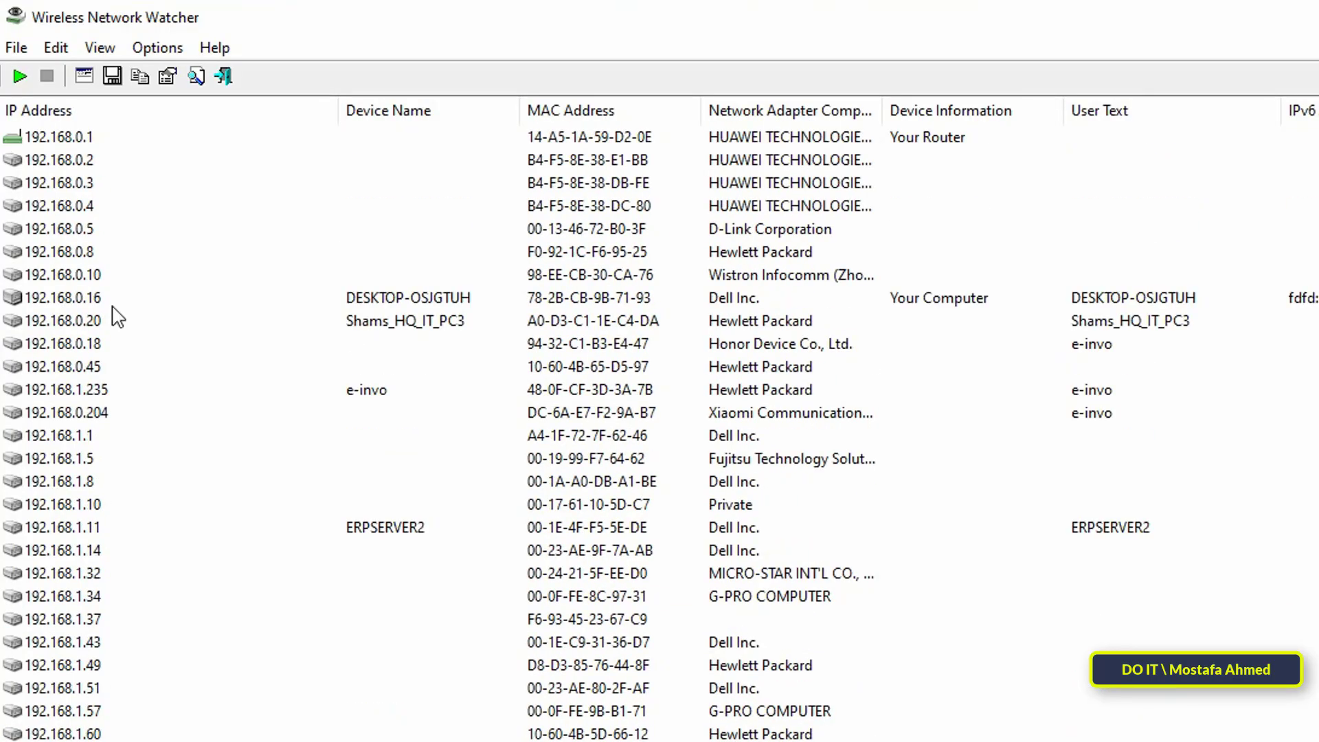
Inspect the router and this computer's entries, then sort devices by MAC address descending
{"action": "left_click", "coordinate": [924, 136]}
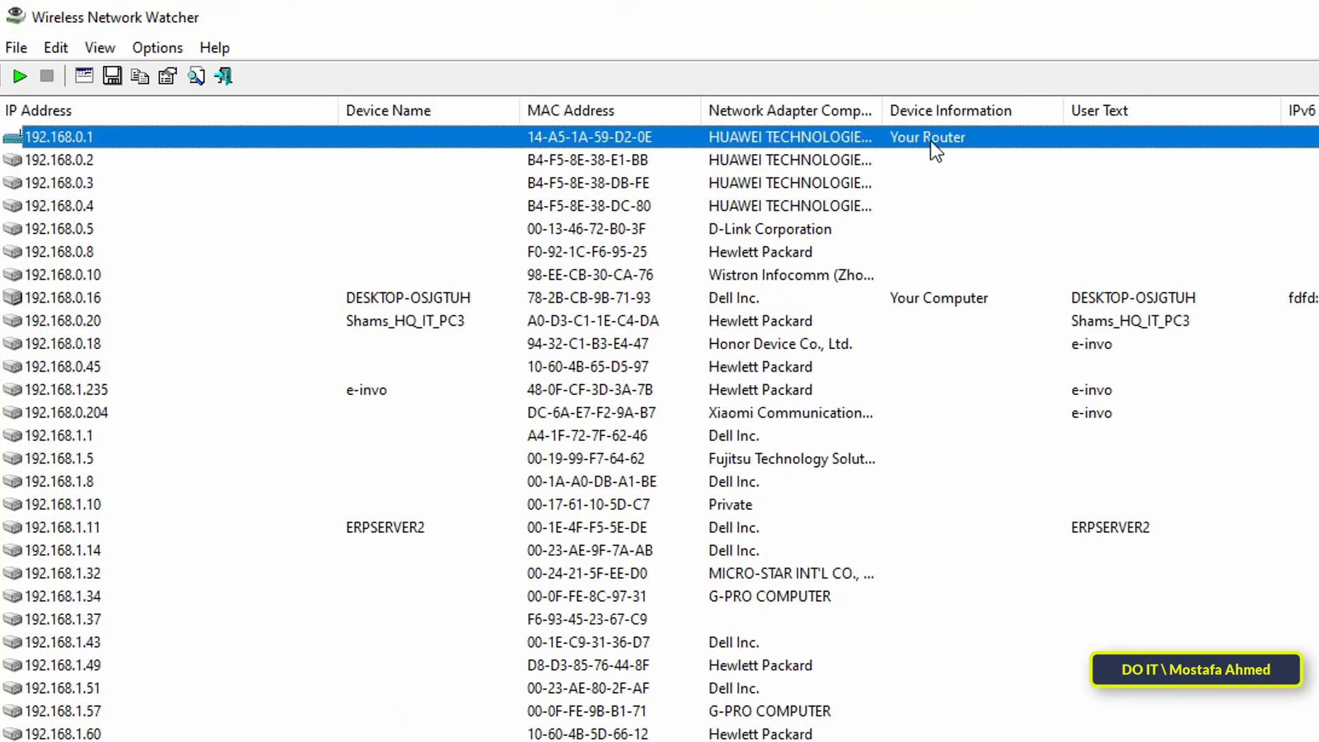
{"action": "left_click", "coordinate": [63, 275]}
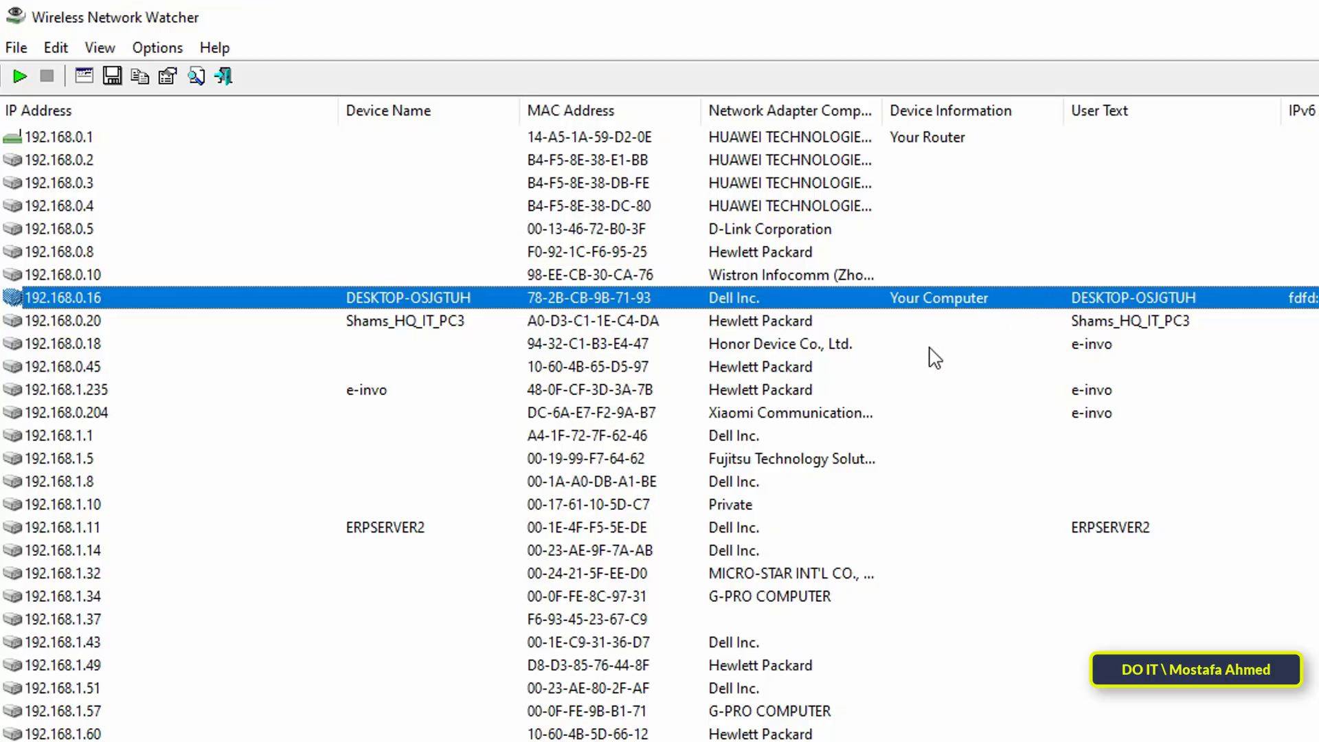
{"action": "left_click", "coordinate": [571, 110]}
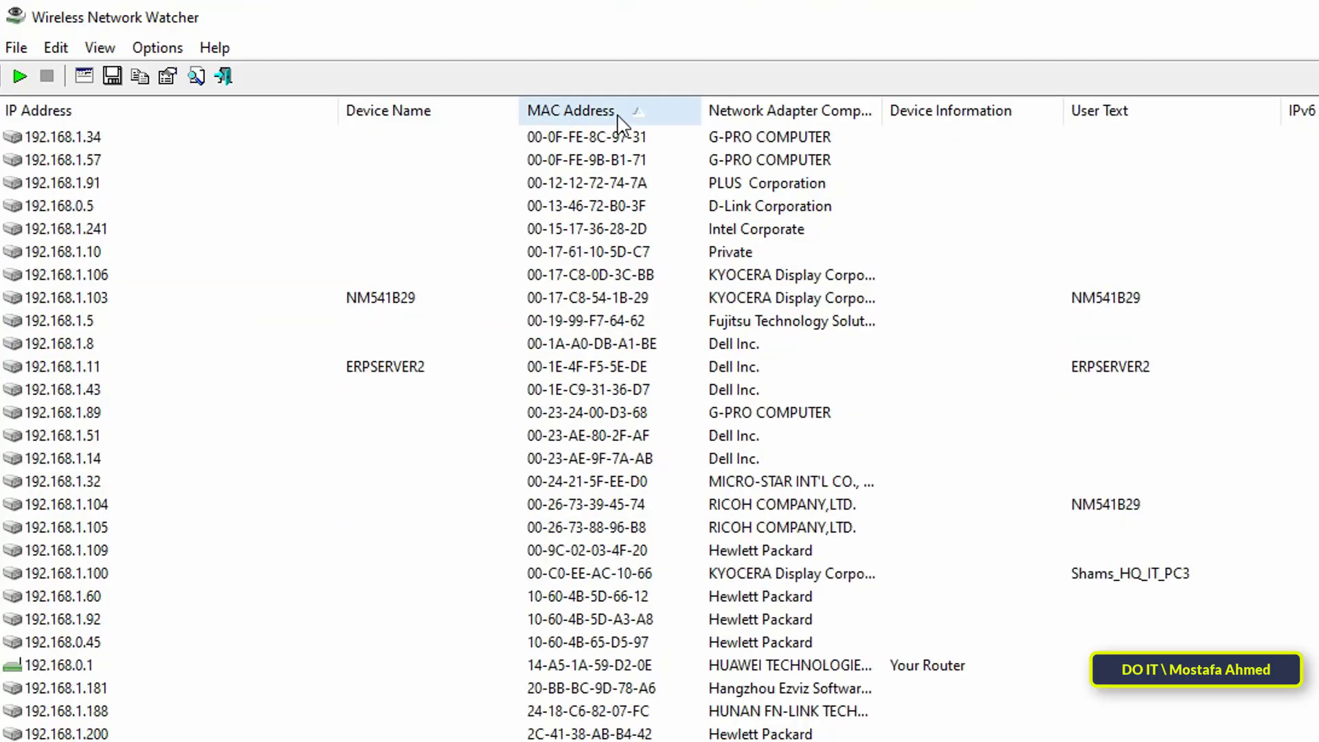
{"action": "left_click", "coordinate": [570, 110]}
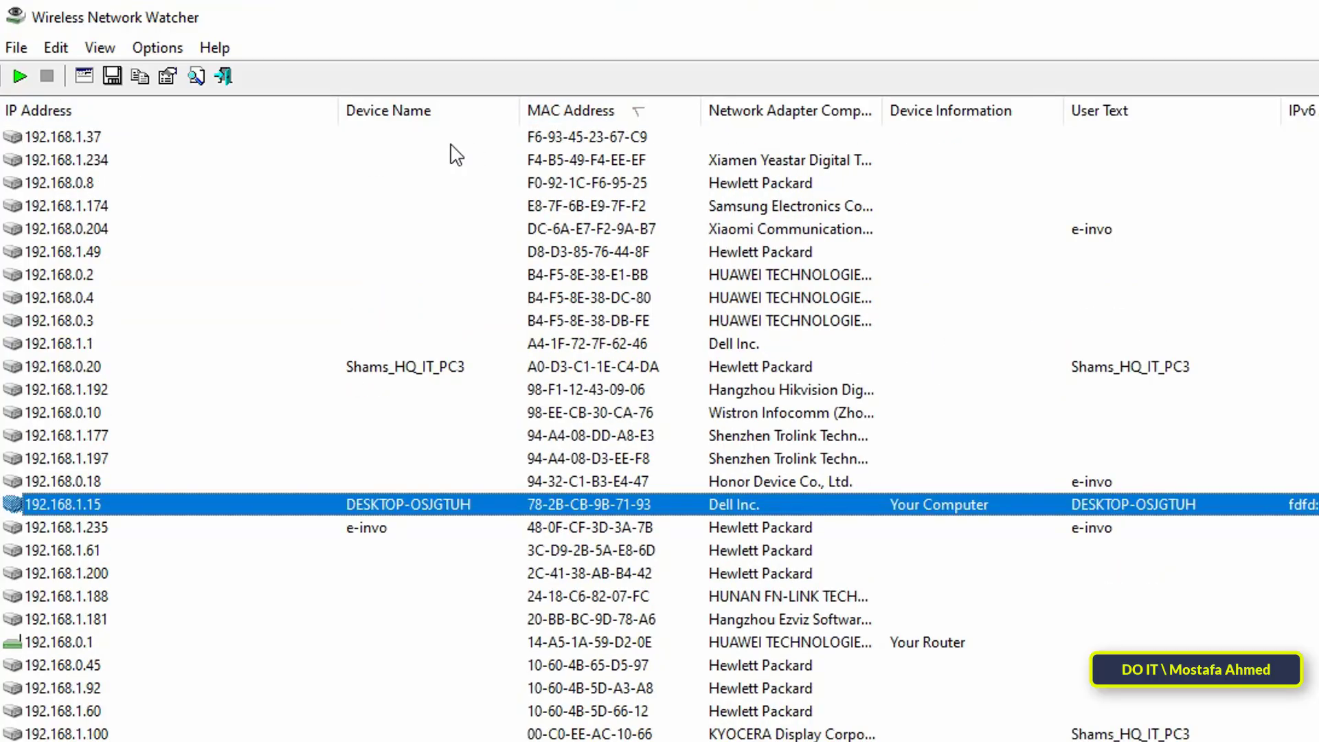
{"action": "mouse_move", "coordinate": [609, 148]}
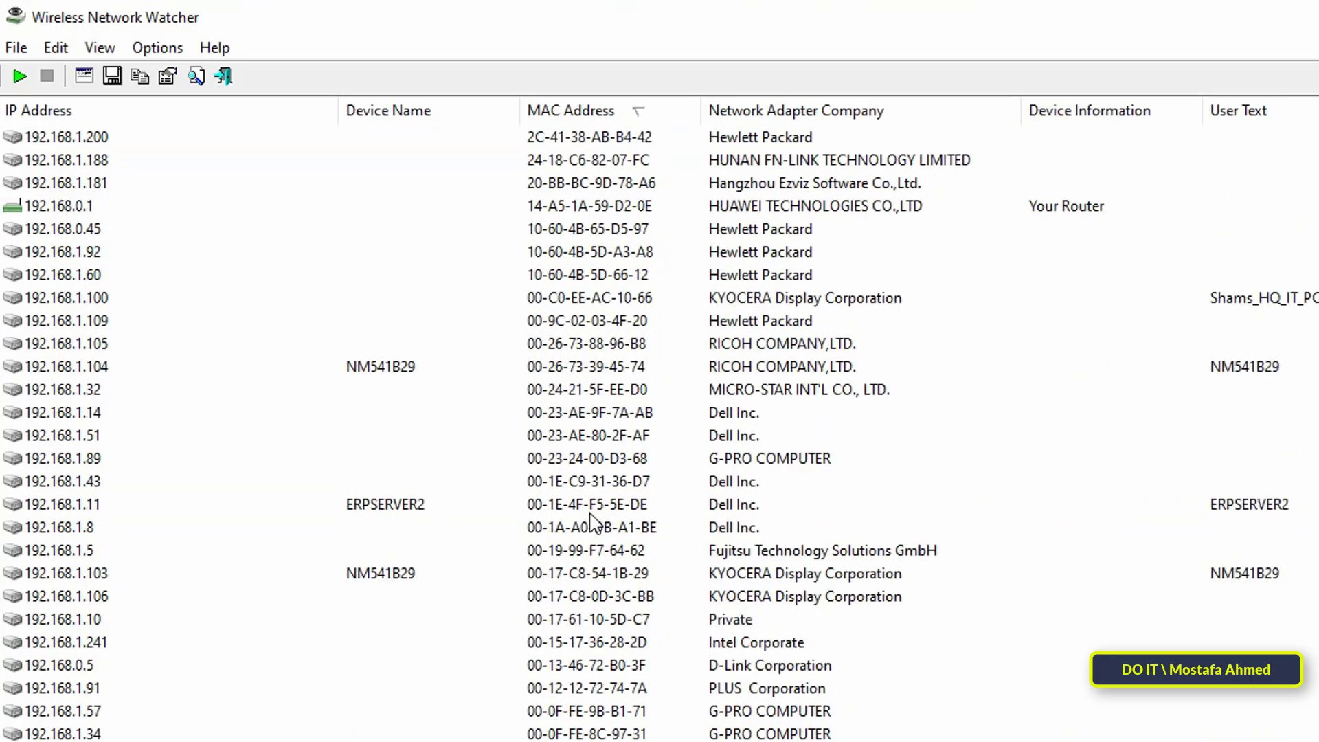
{"action": "mouse_move", "coordinate": [112, 76]}
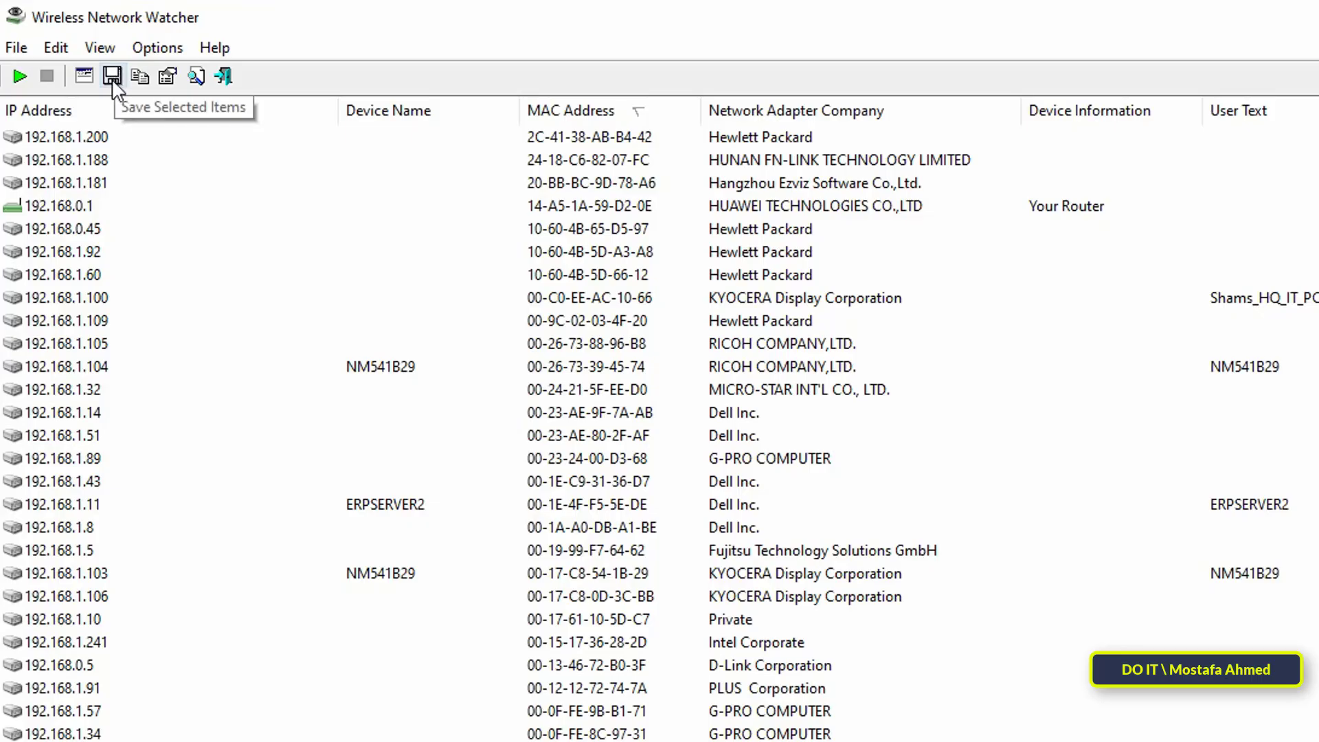
{"action": "left_click", "coordinate": [68, 136]}
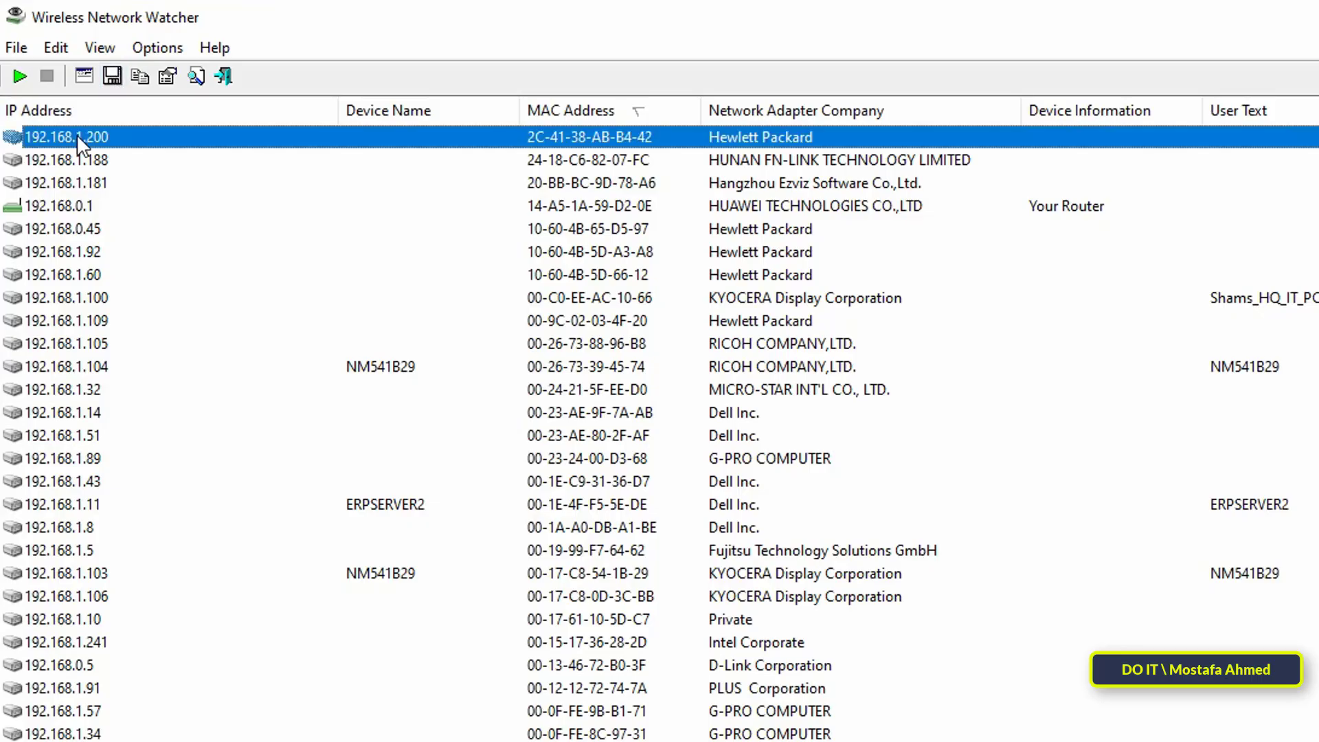